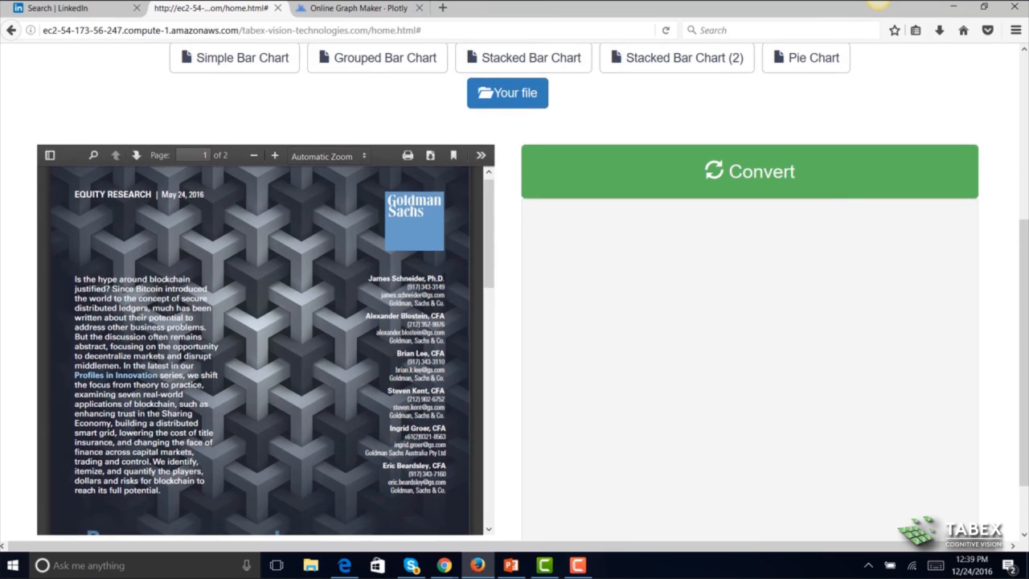
mouse_move(499, 200)
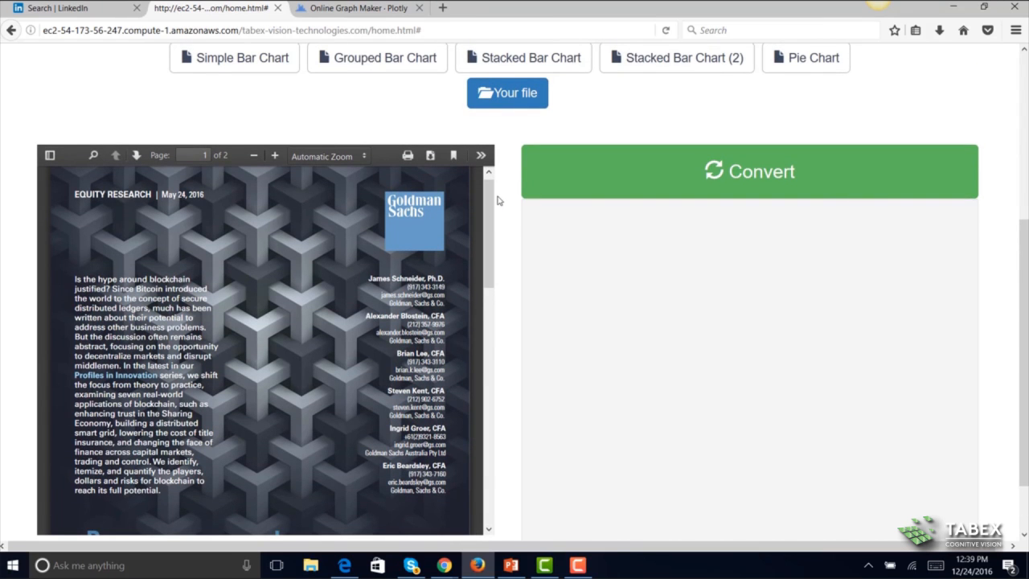
Load the Nielsen 2016 Music Mid-Year Report PDF and convert its album sales table into an editable table
click(750, 170)
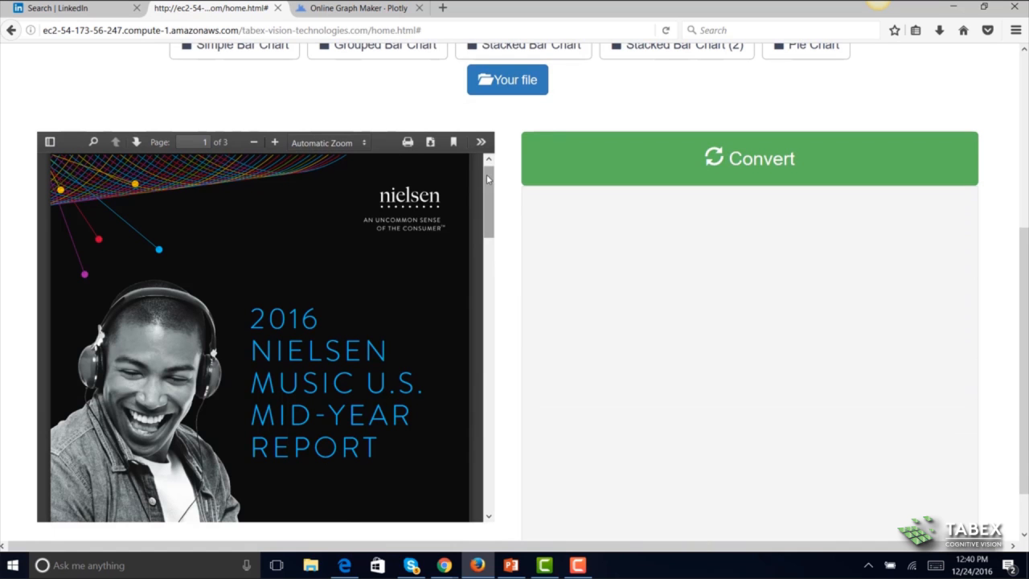
scroll(down, 3)
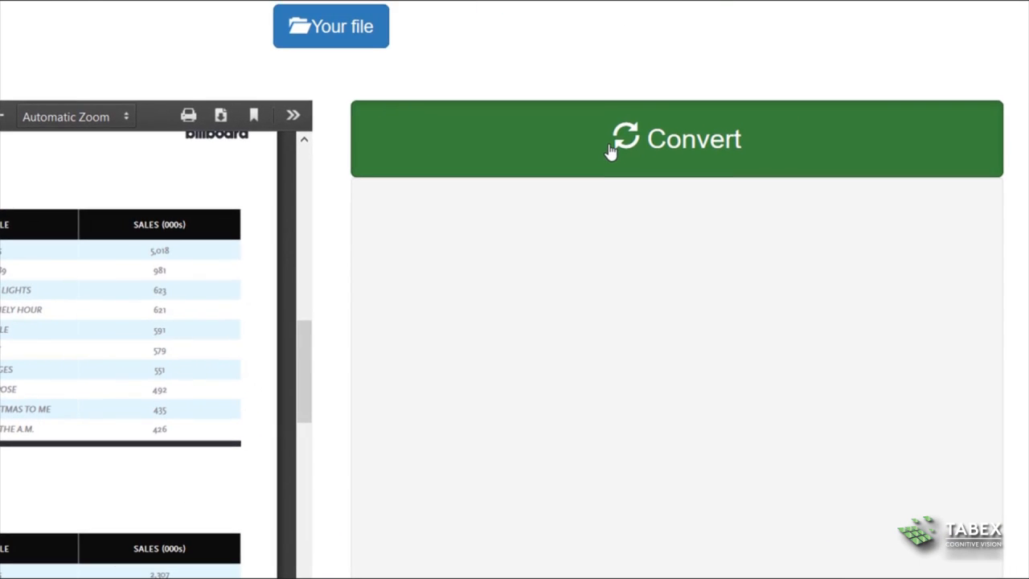
click(675, 138)
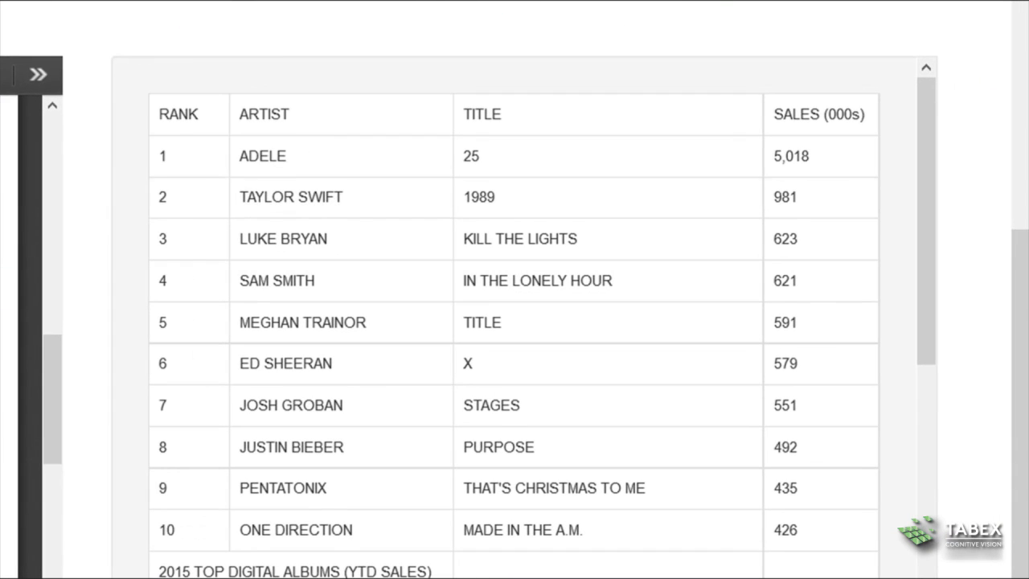
mouse_move(709, 203)
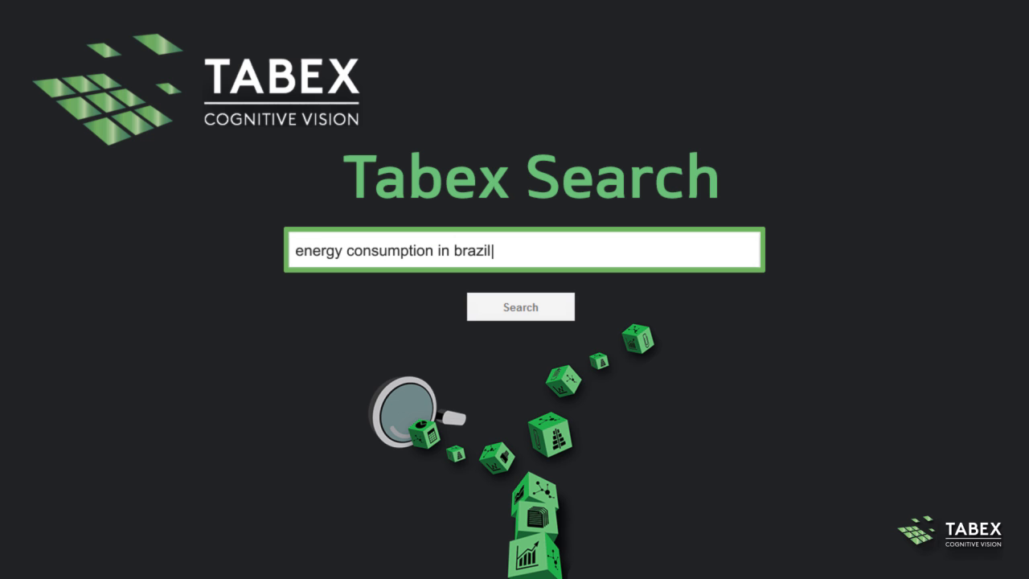
Load the report page with the Figure 5-17 Vietnam electricity demand chart and convert it into a replotted chart with JSON data
click(521, 305)
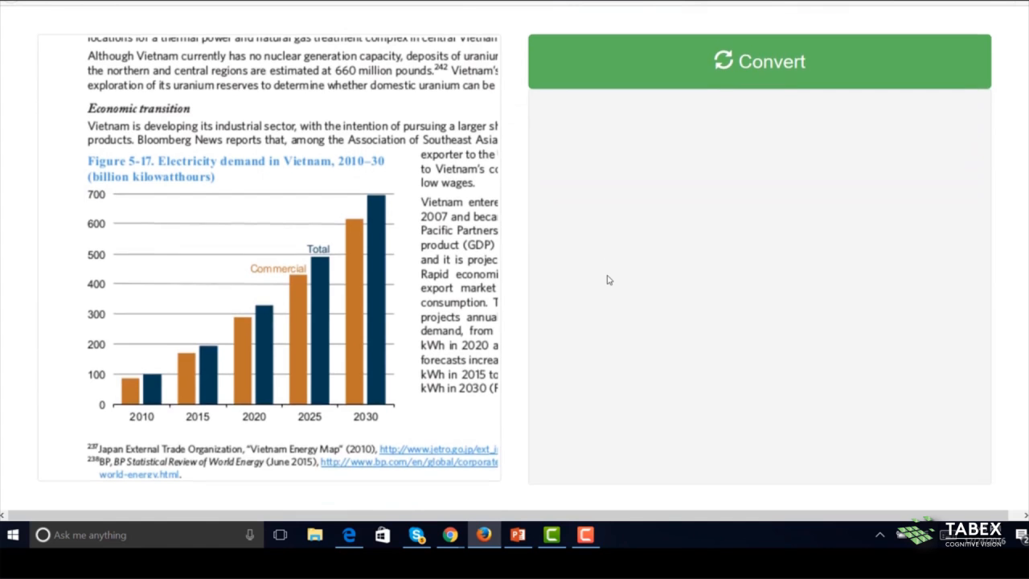
click(759, 61)
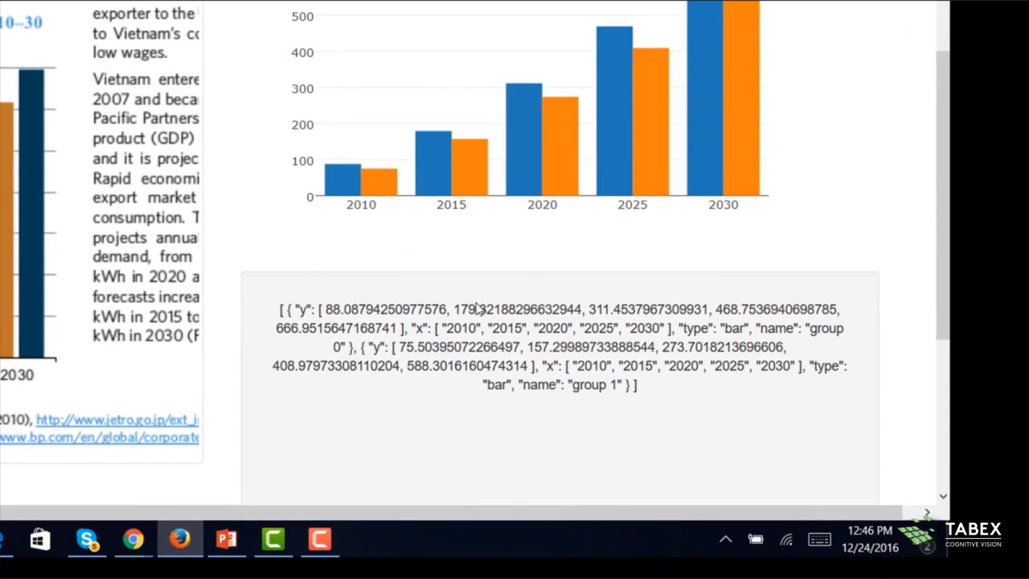